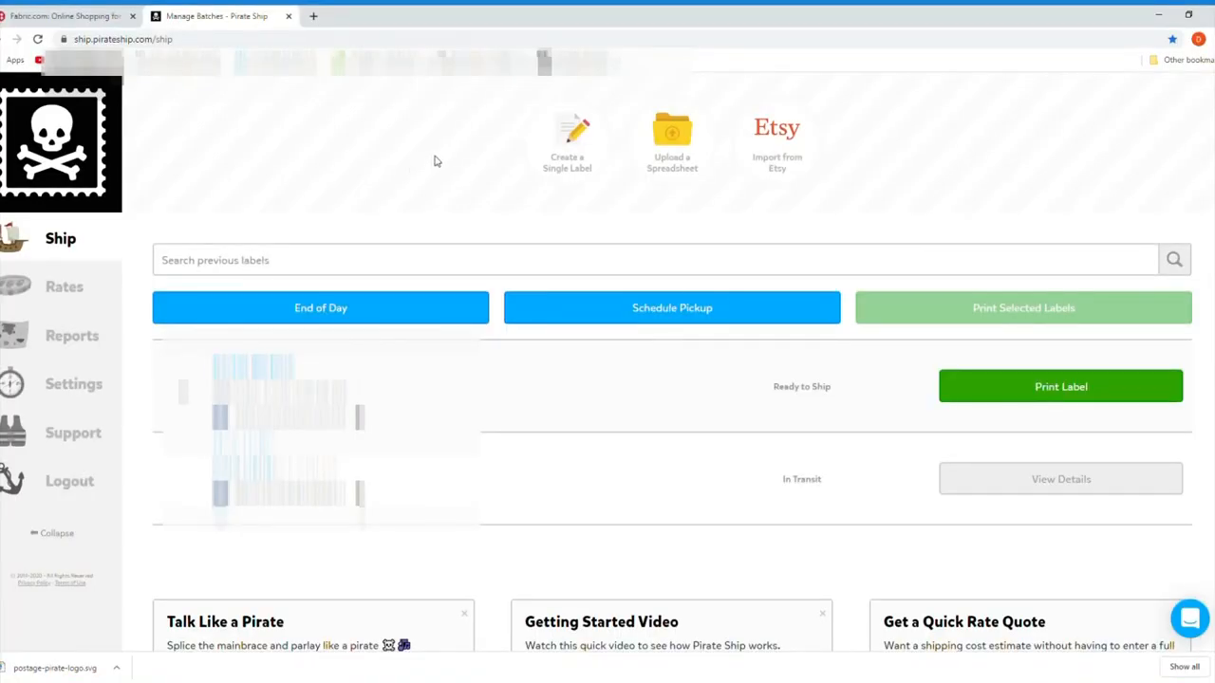
- Start a single label for a 9 × 9 × 6.5 inch box weighing 23 ounces and request rates
scroll(down, 3)
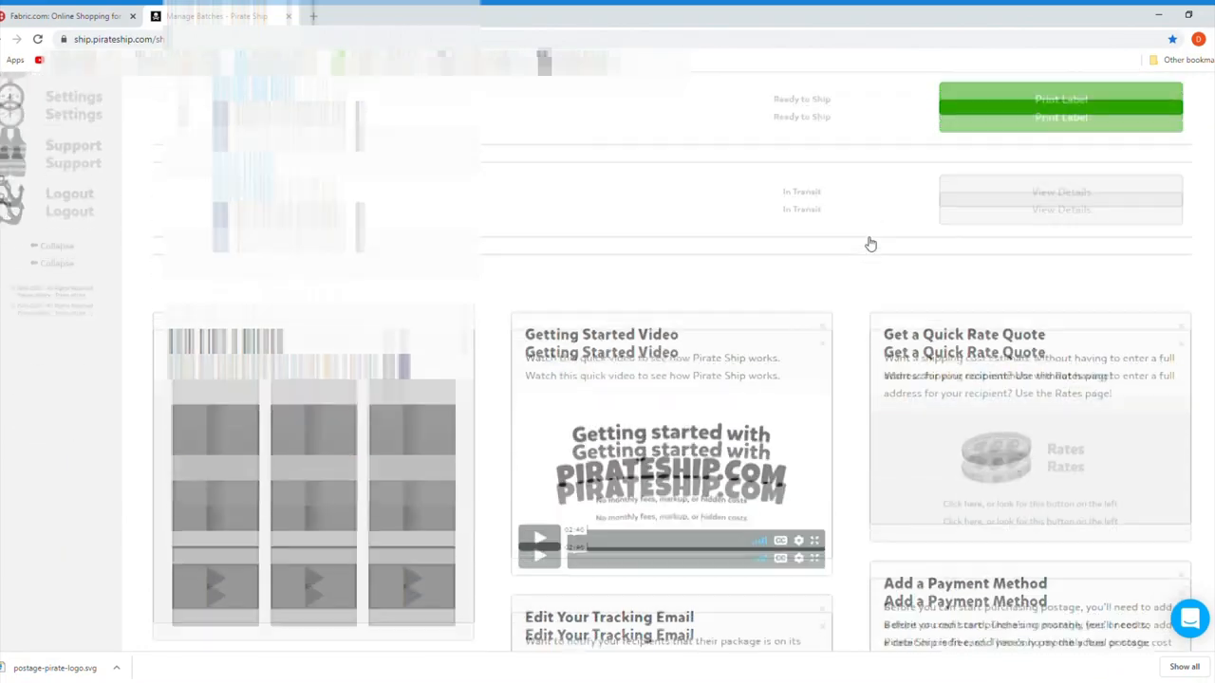
scroll(down, 3)
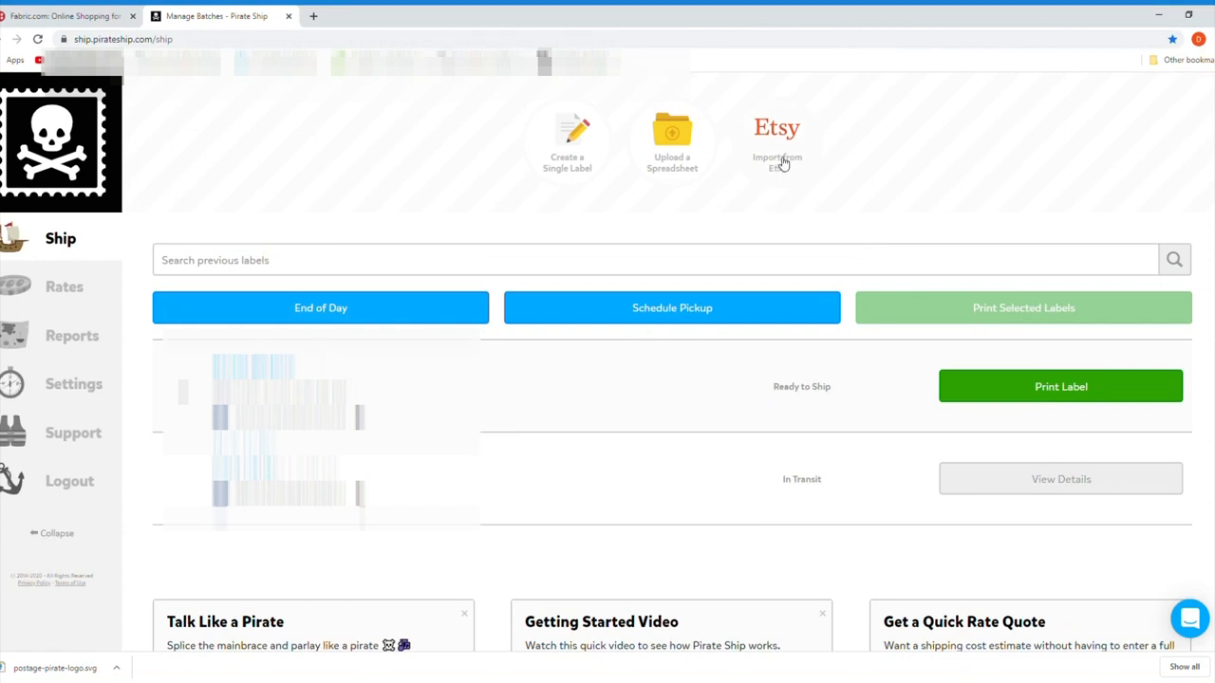
mouse_move(781, 161)
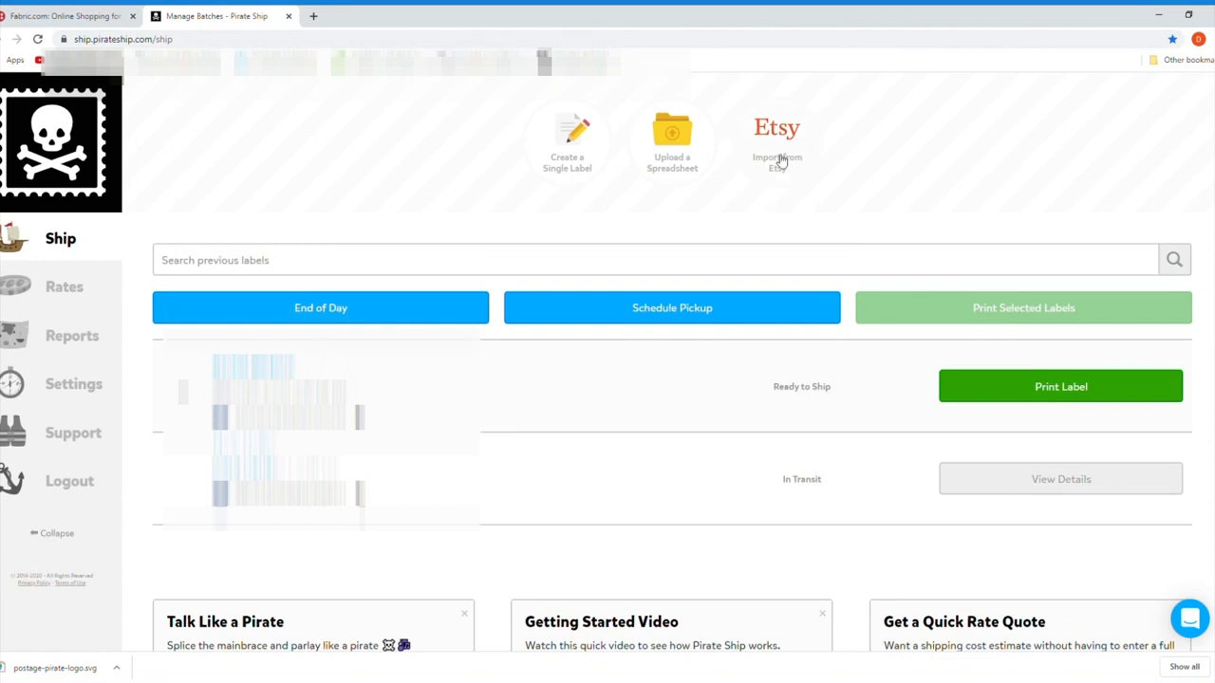
mouse_move(434, 125)
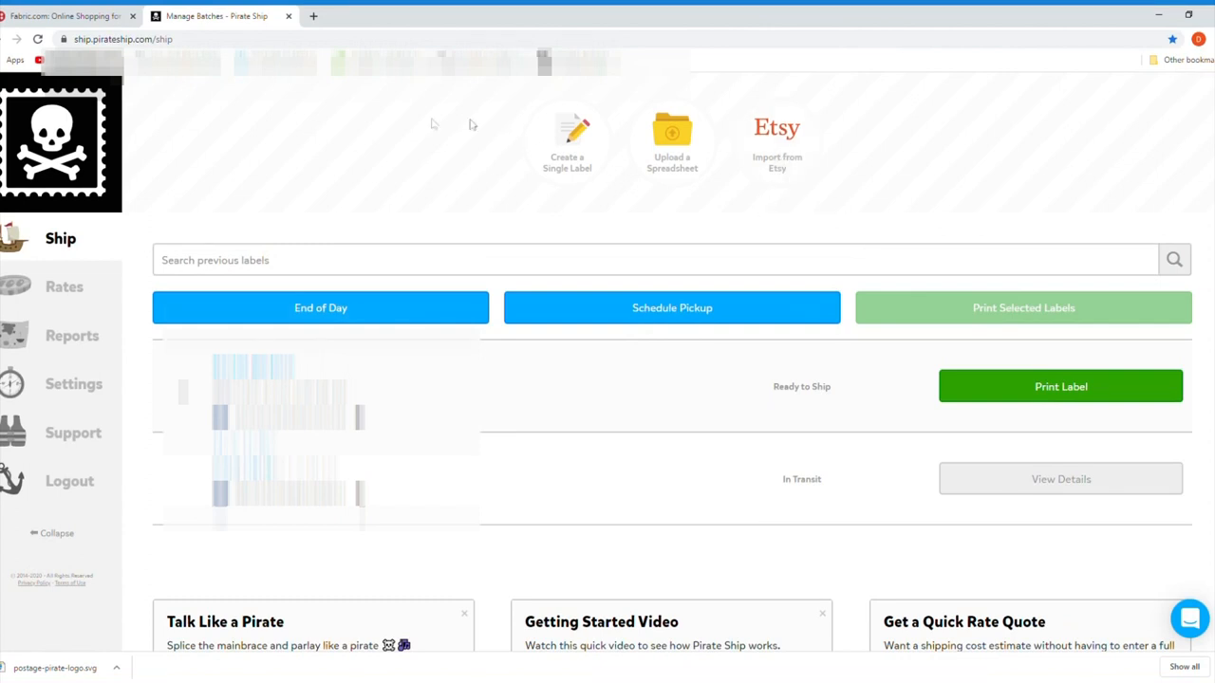
mouse_move(865, 244)
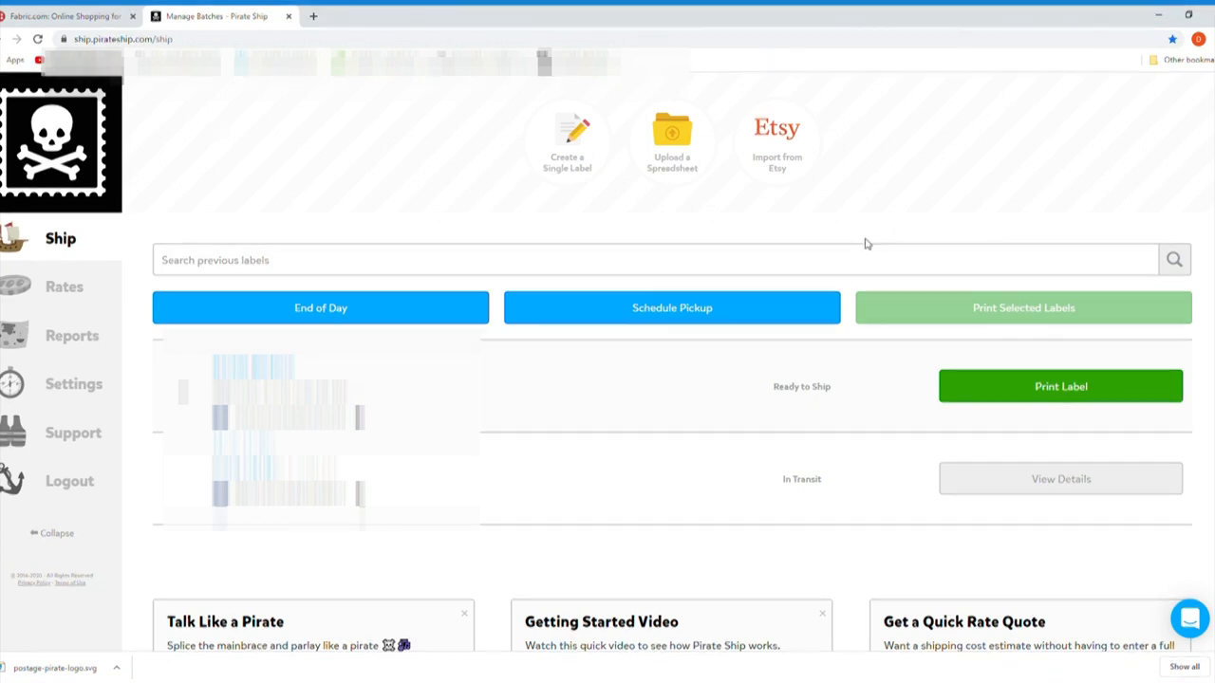
mouse_move(832, 195)
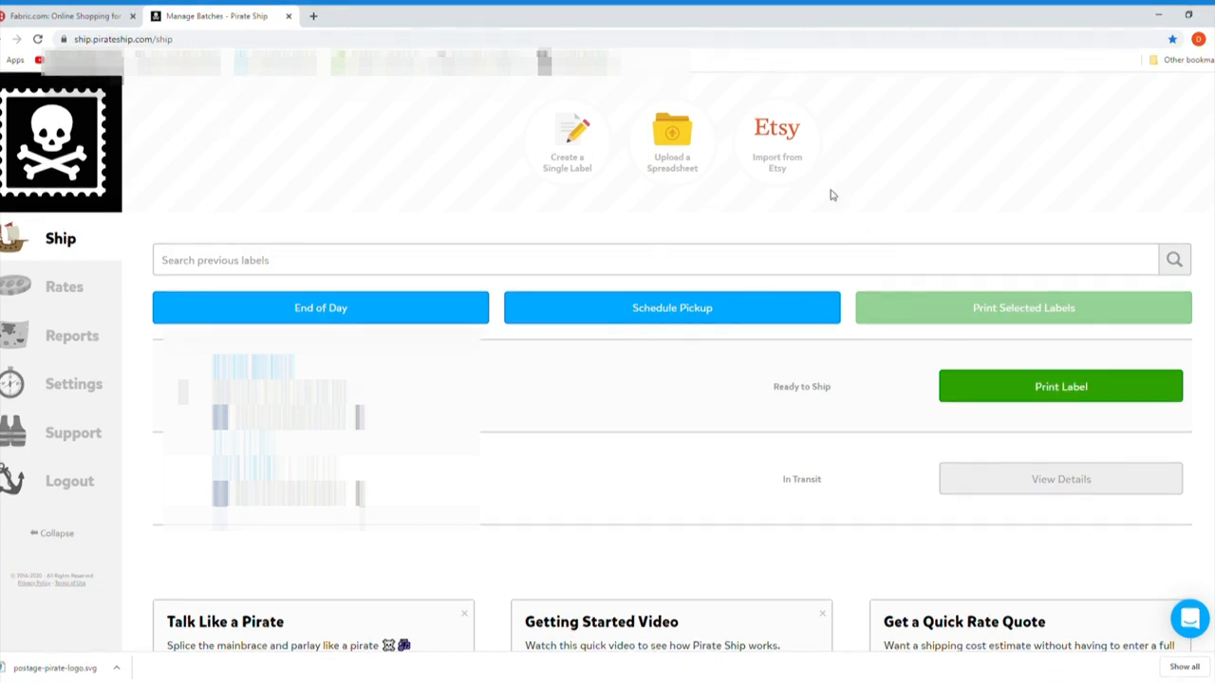
mouse_move(567, 142)
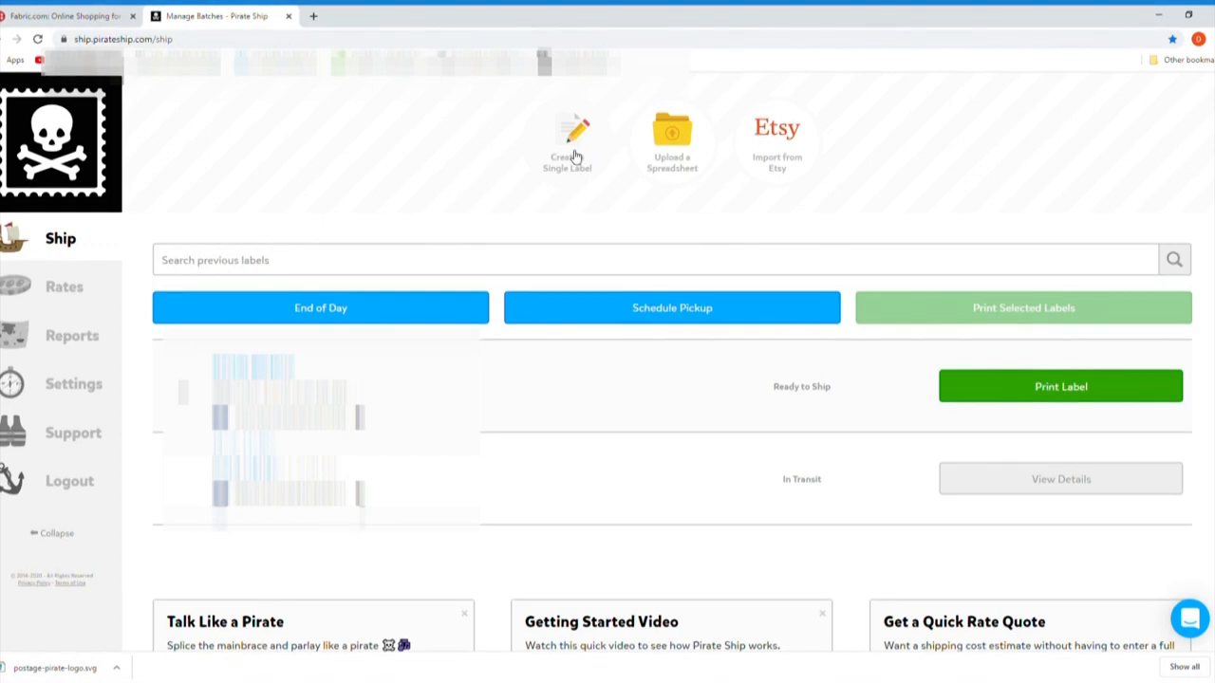
click(567, 132)
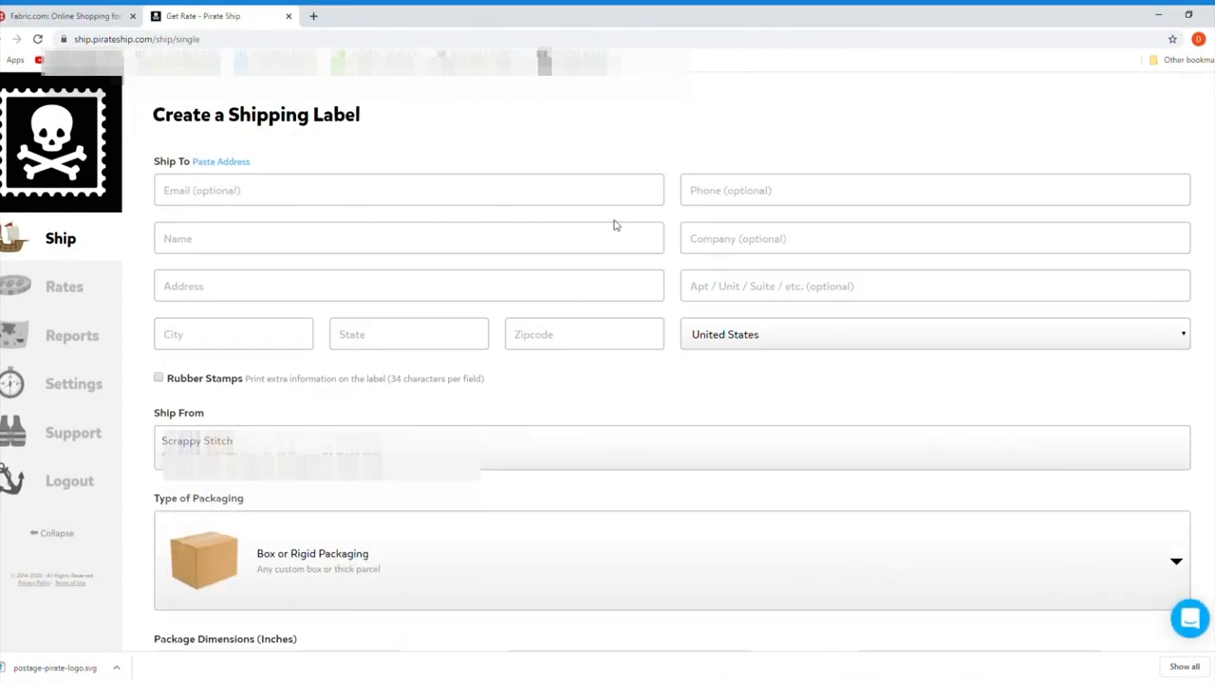
mouse_move(705, 359)
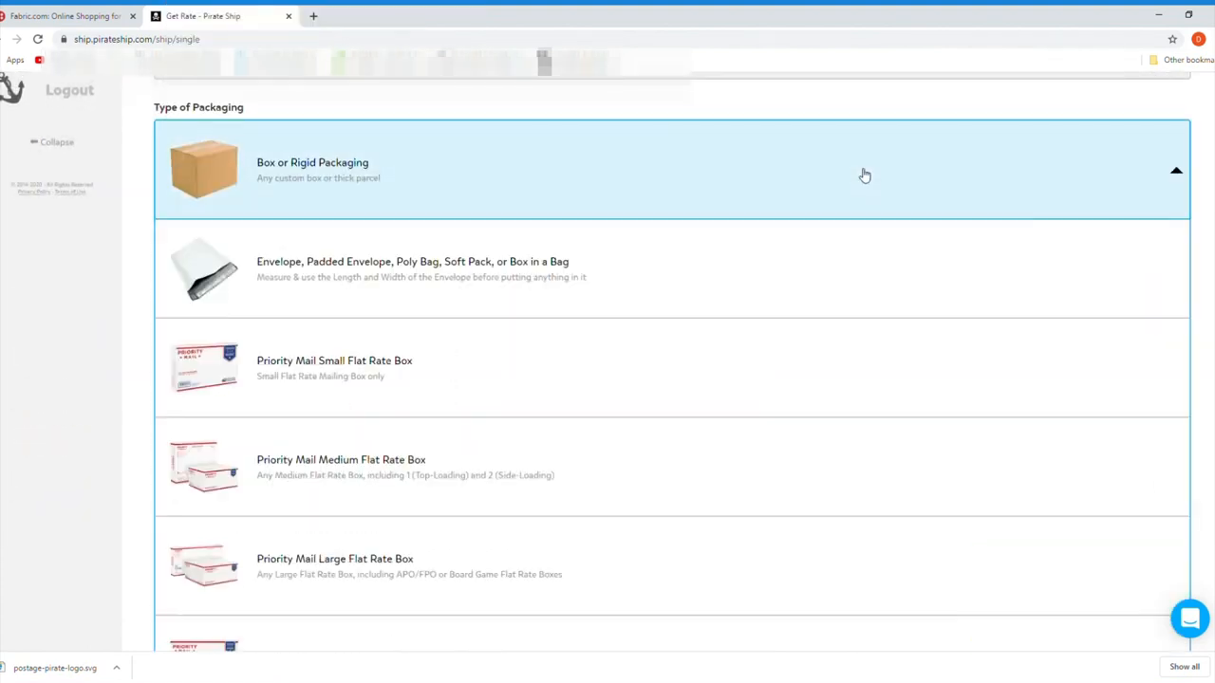
scroll(down, 3)
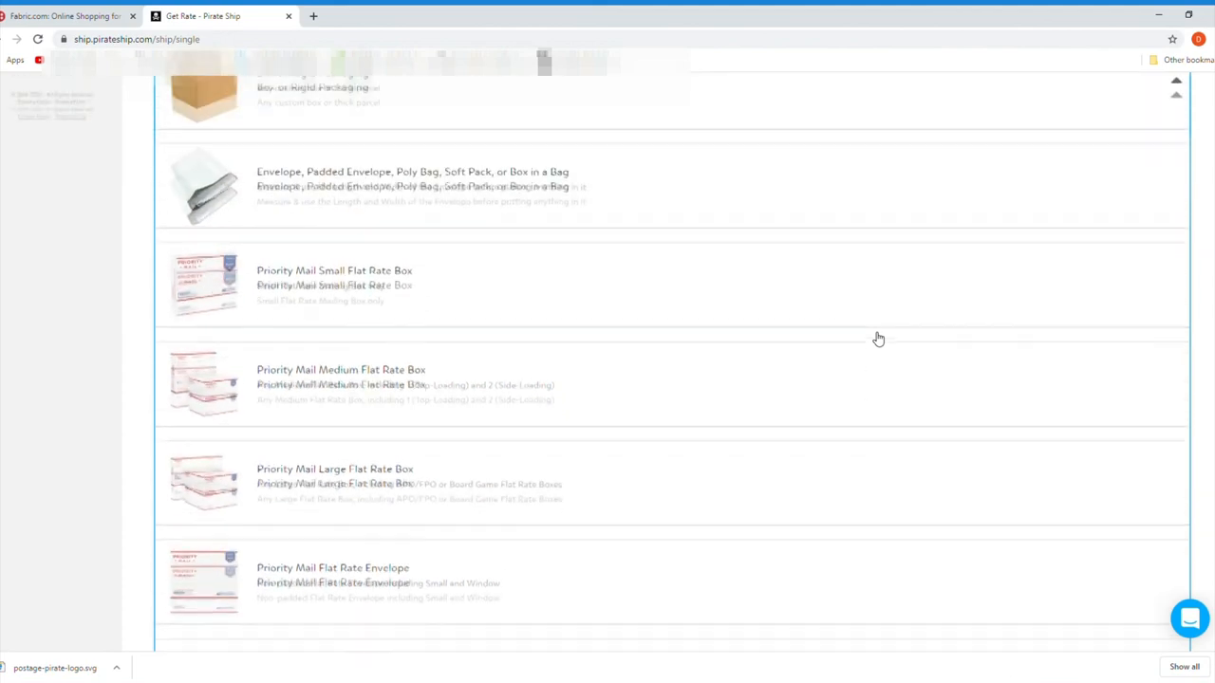
scroll(up, 3)
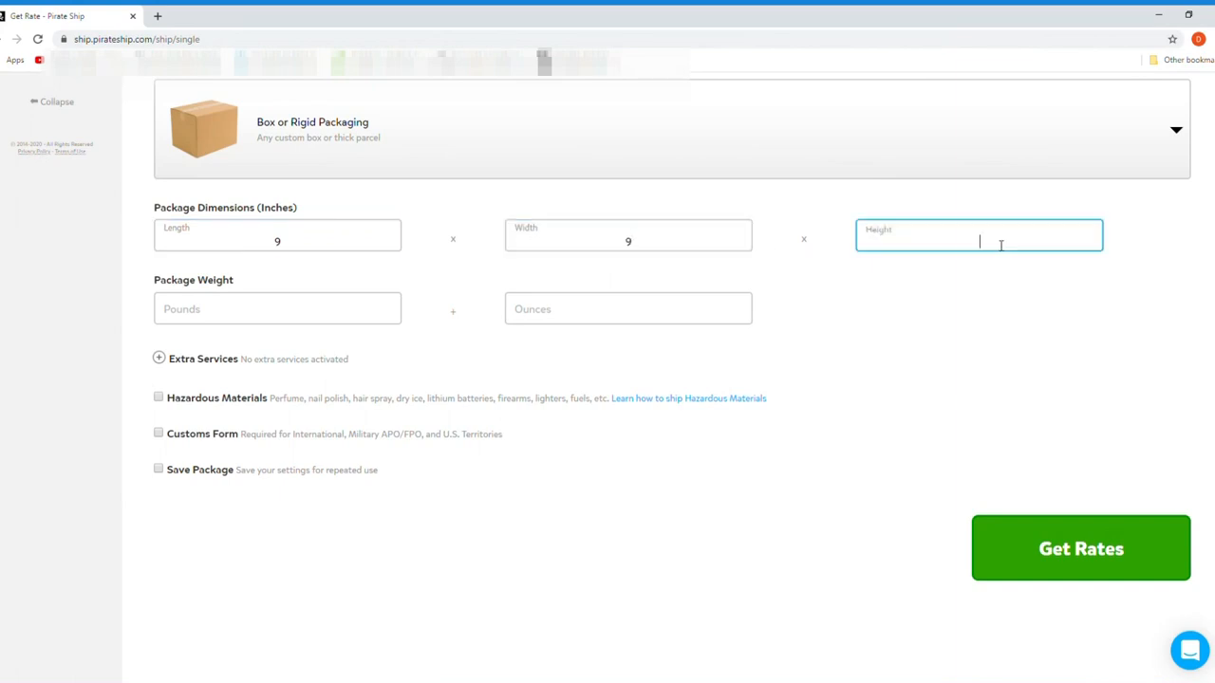
text(6.5)
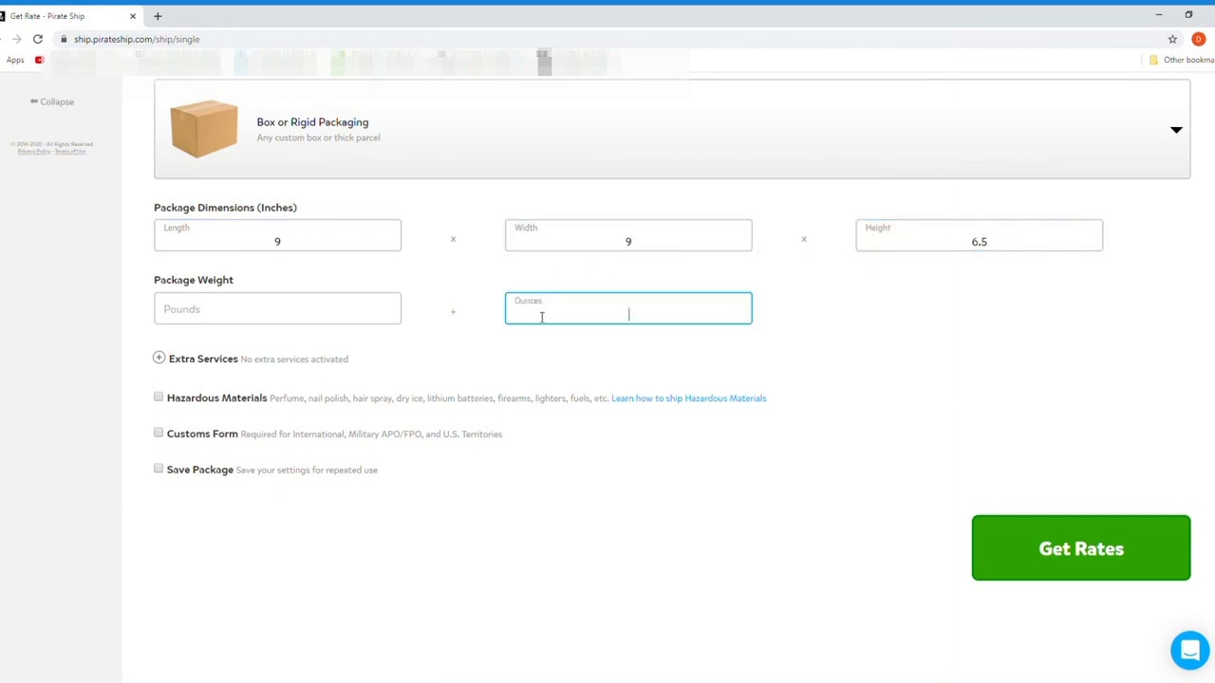
text(23)
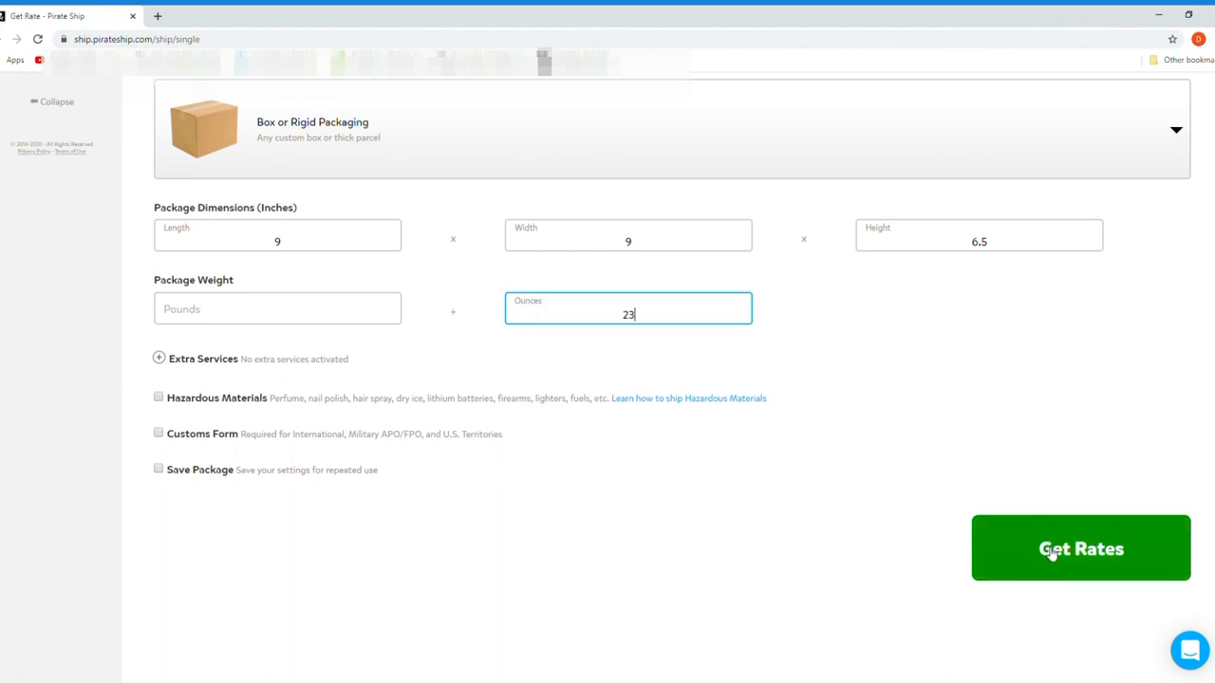
click(1081, 549)
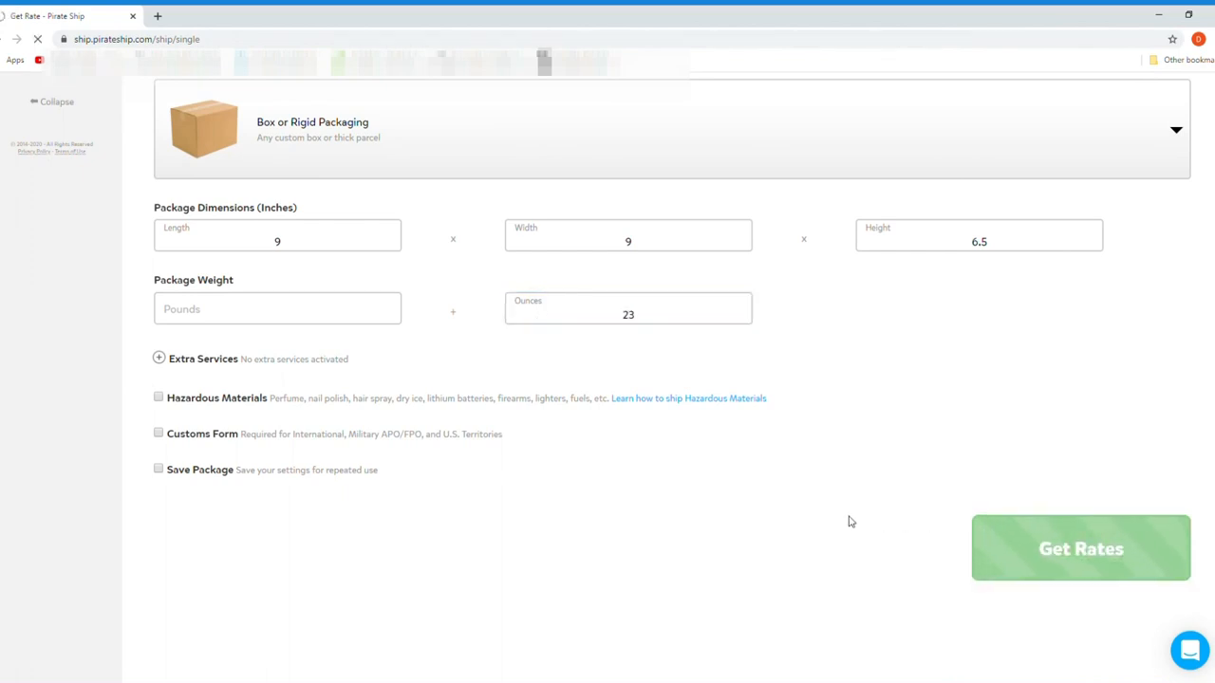
- Choose Priority Mail at $7.64 as the service and buy the label
click(1080, 548)
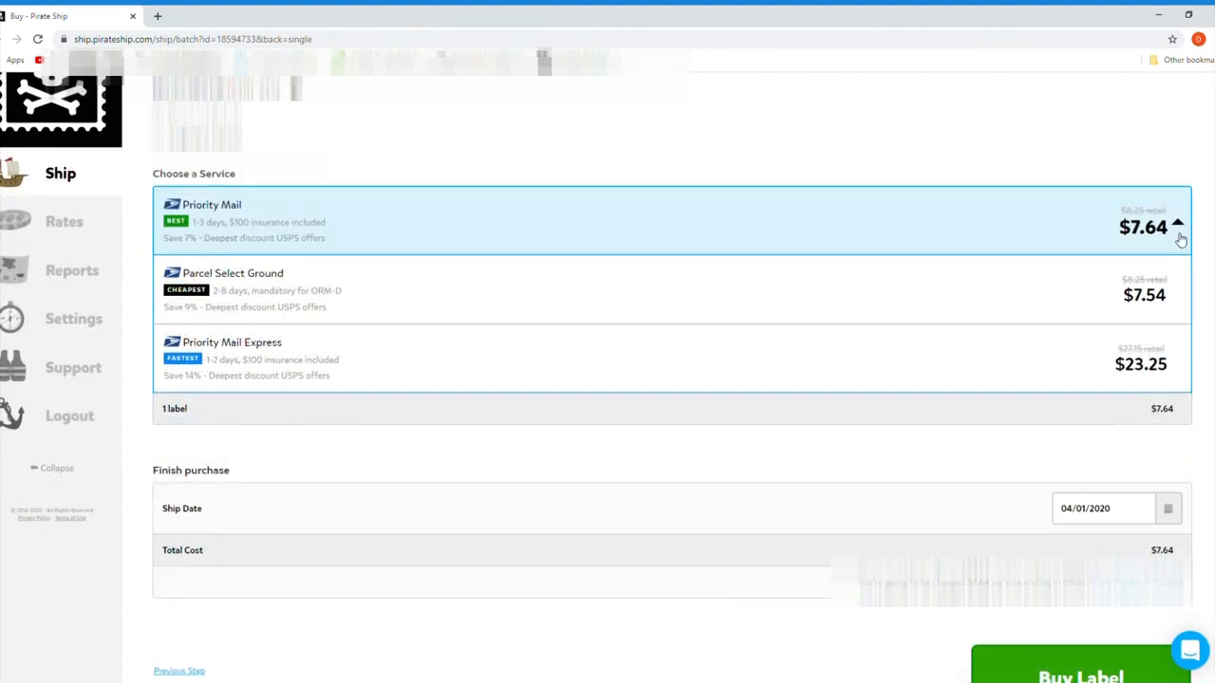
click(1178, 223)
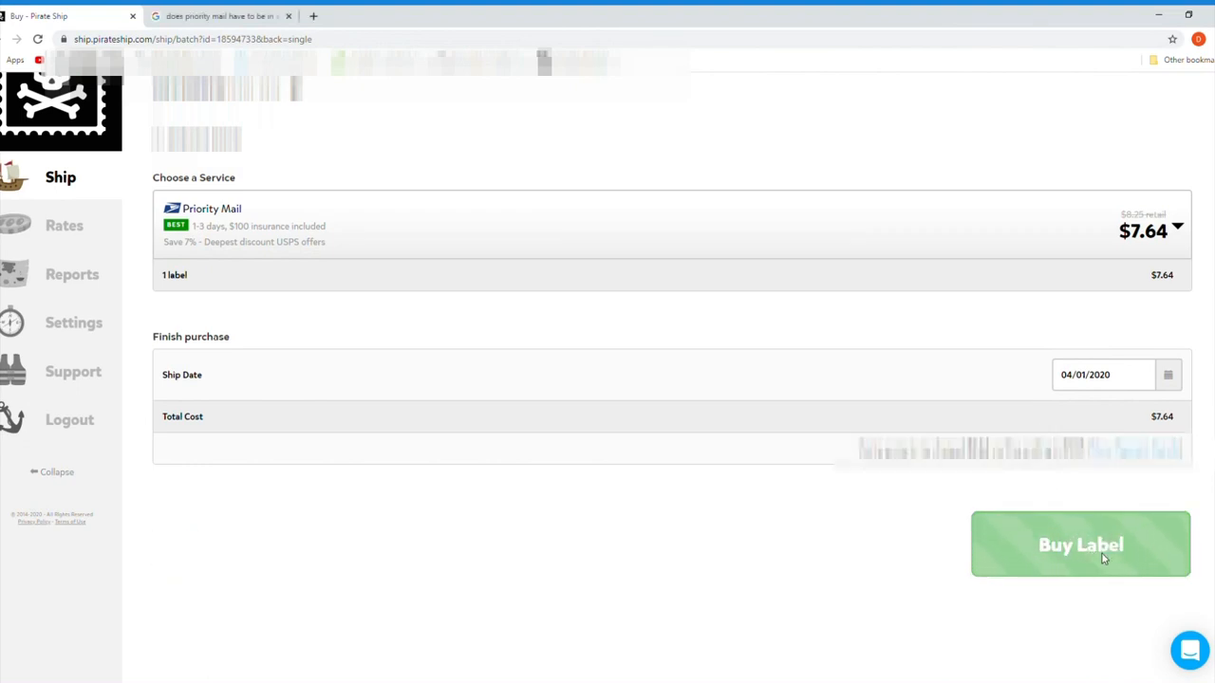
- Show the purchased Priority Mail label's PDF preview, two labels per page
click(1080, 544)
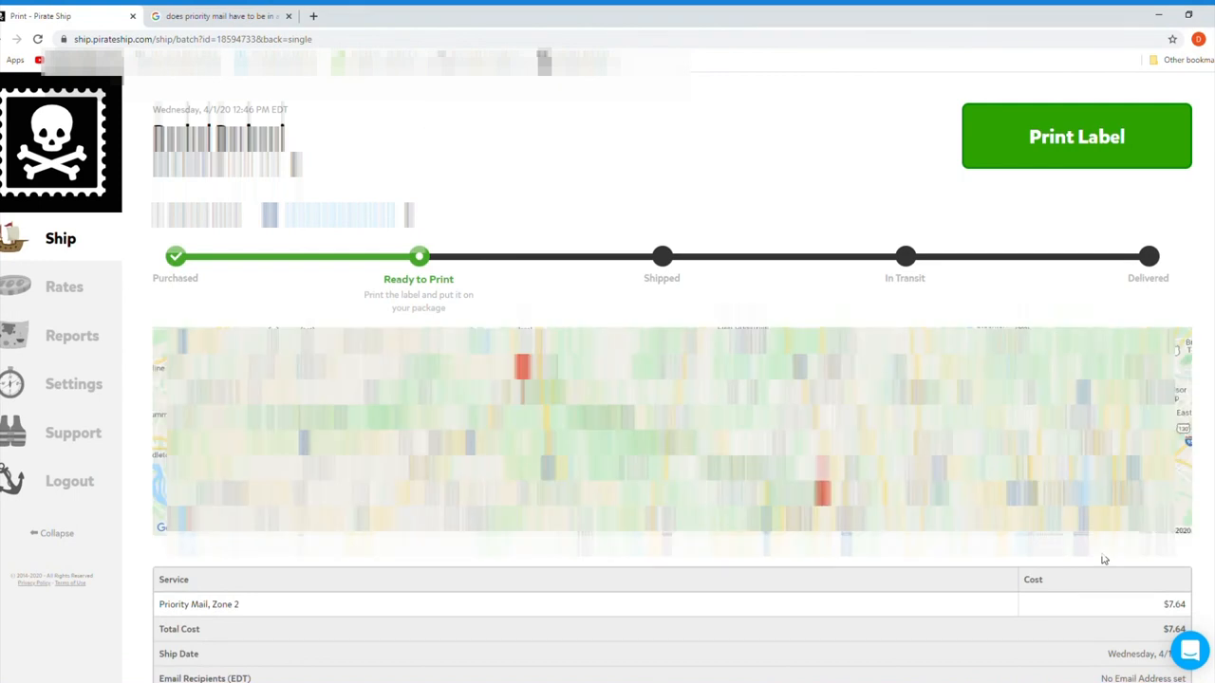
mouse_move(465, 284)
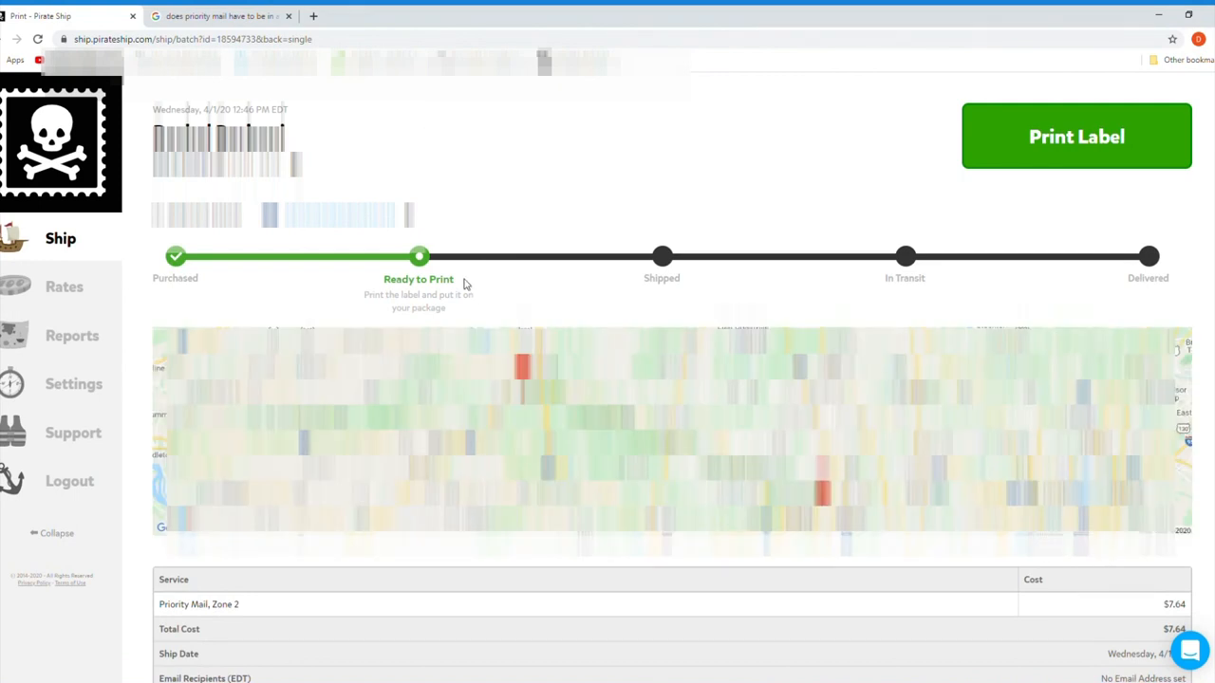
mouse_move(882, 218)
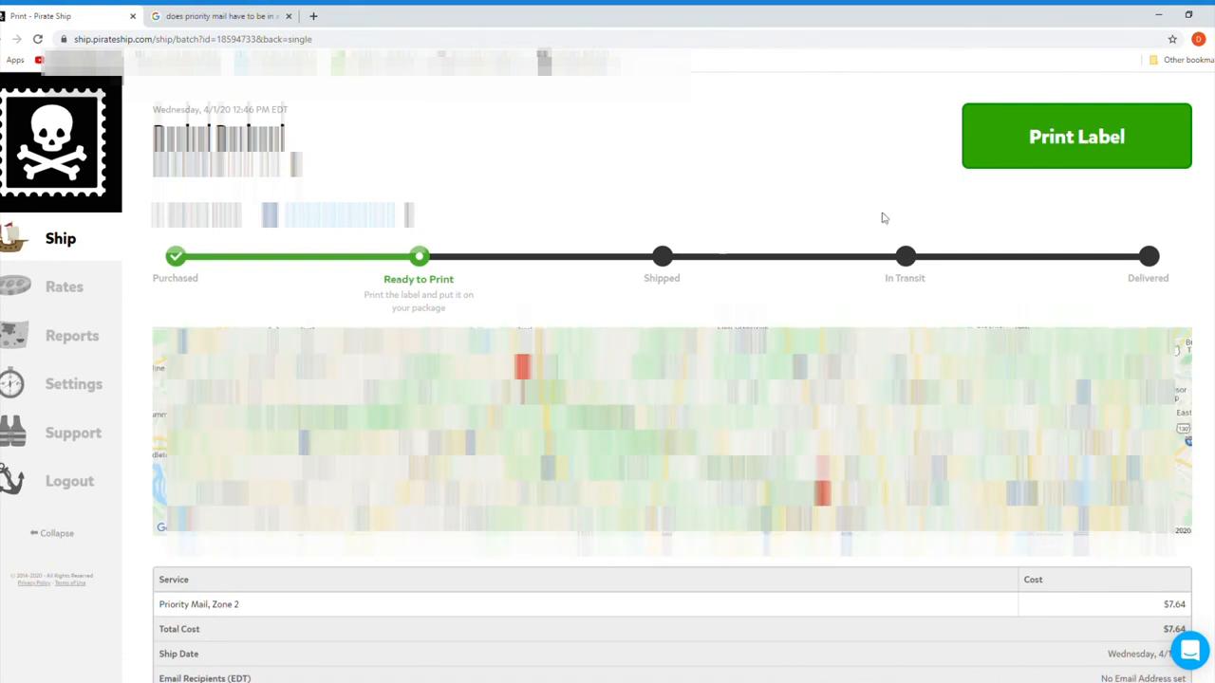
mouse_move(1030, 142)
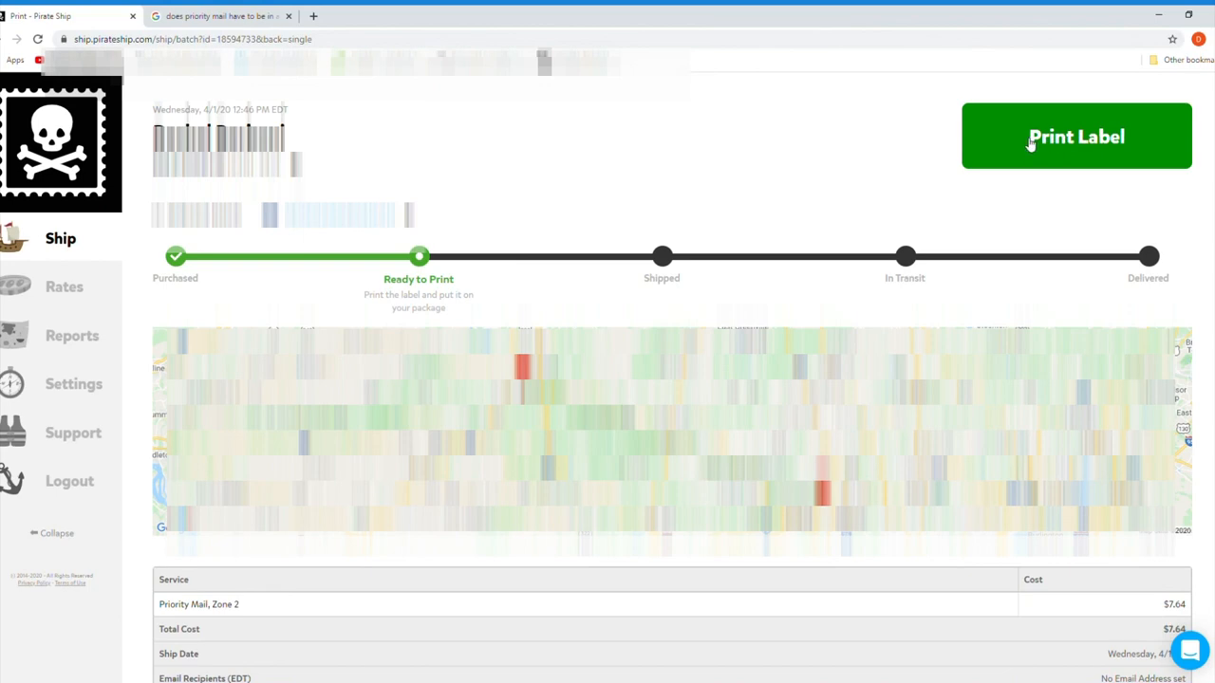
click(1075, 136)
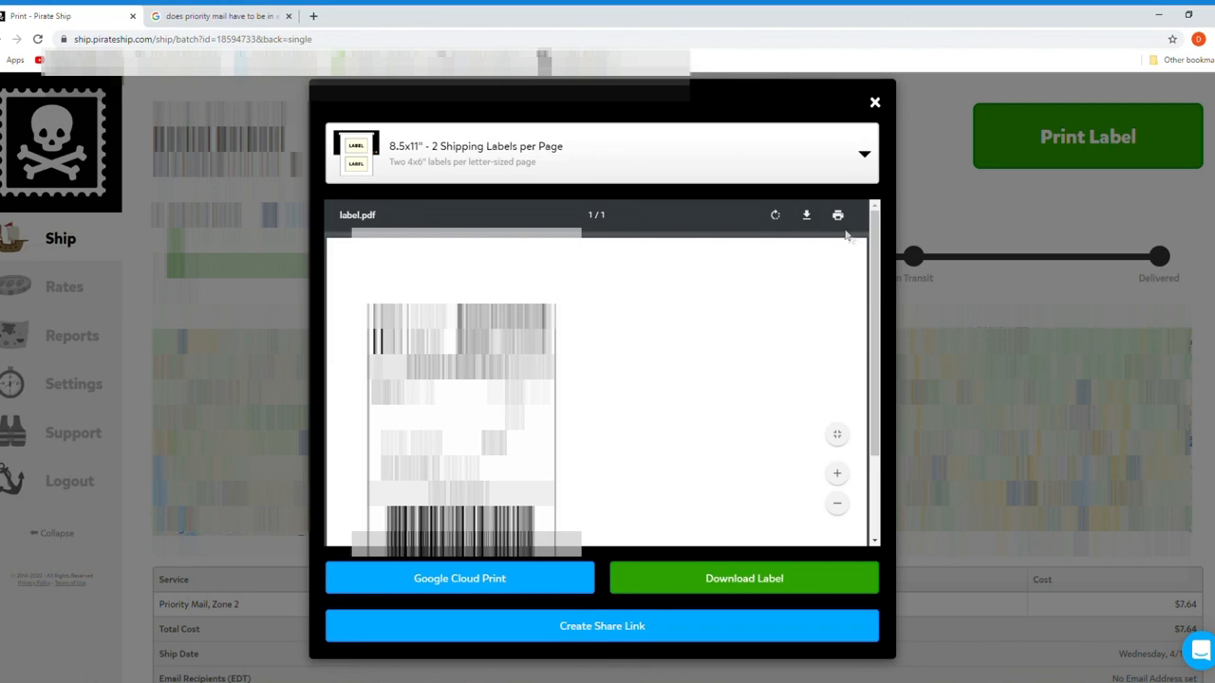
- Print the Priority Mail label so the shipment shows as Printed and Ready to Ship
click(837, 215)
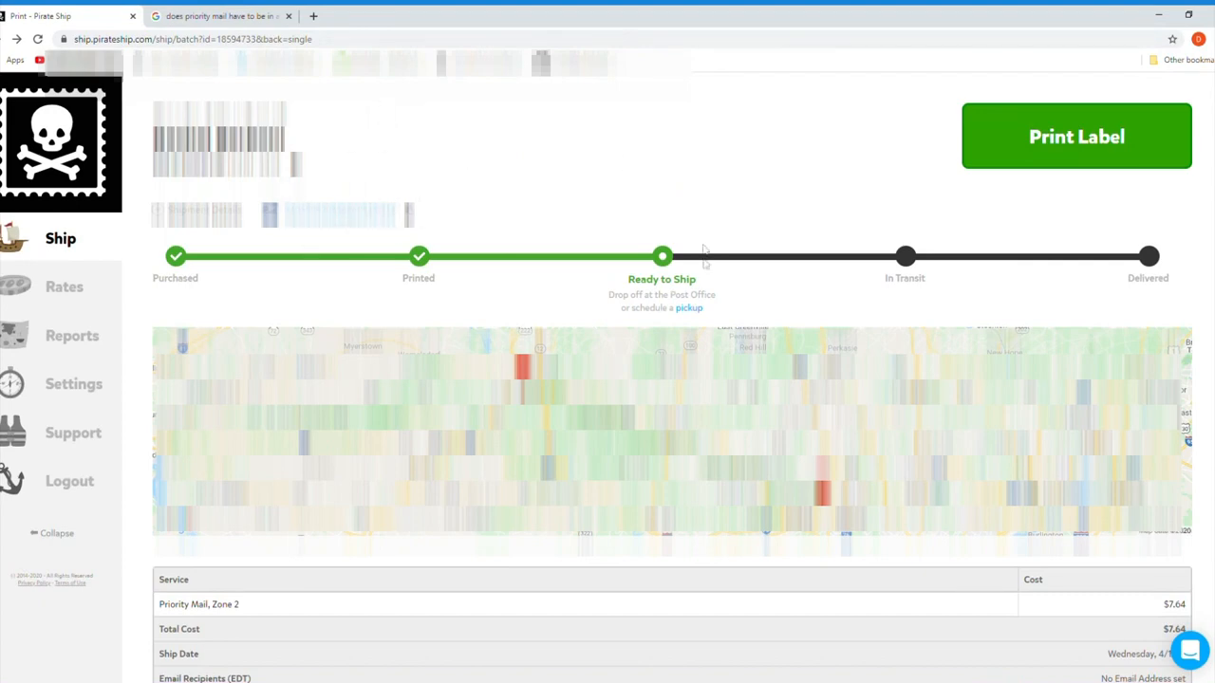
- From the pickups overview, begin a USPS pickup request with Front Door as the package location
click(688, 308)
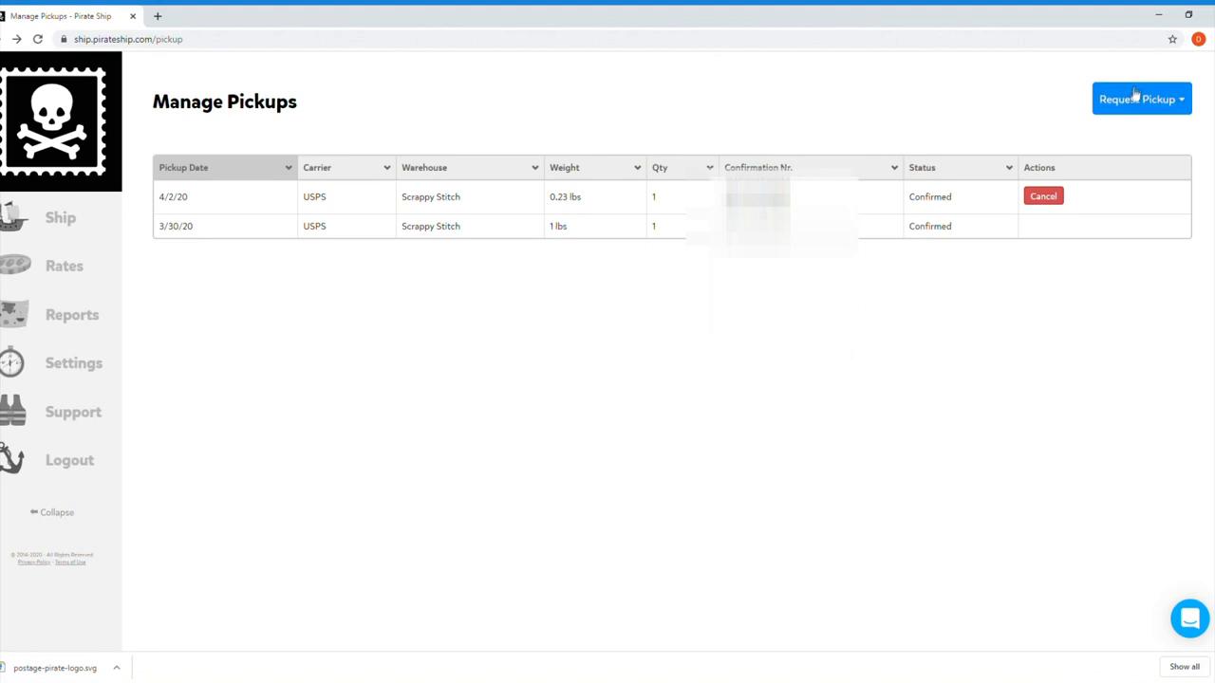
click(1138, 99)
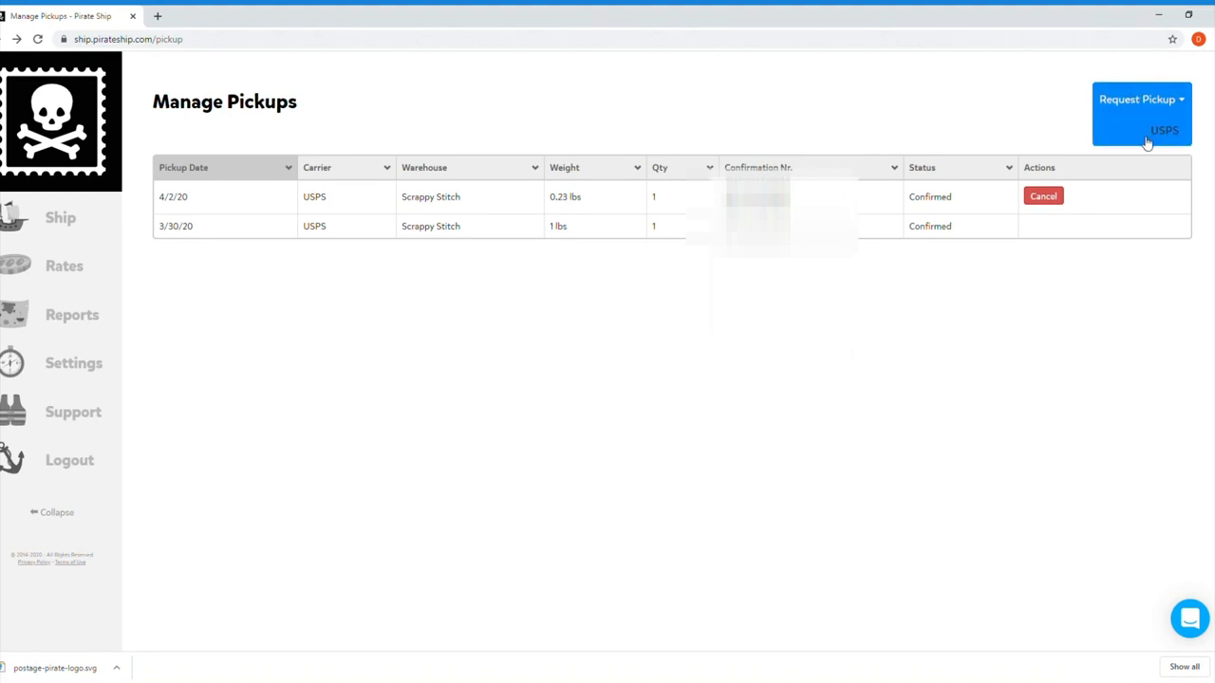
click(1164, 130)
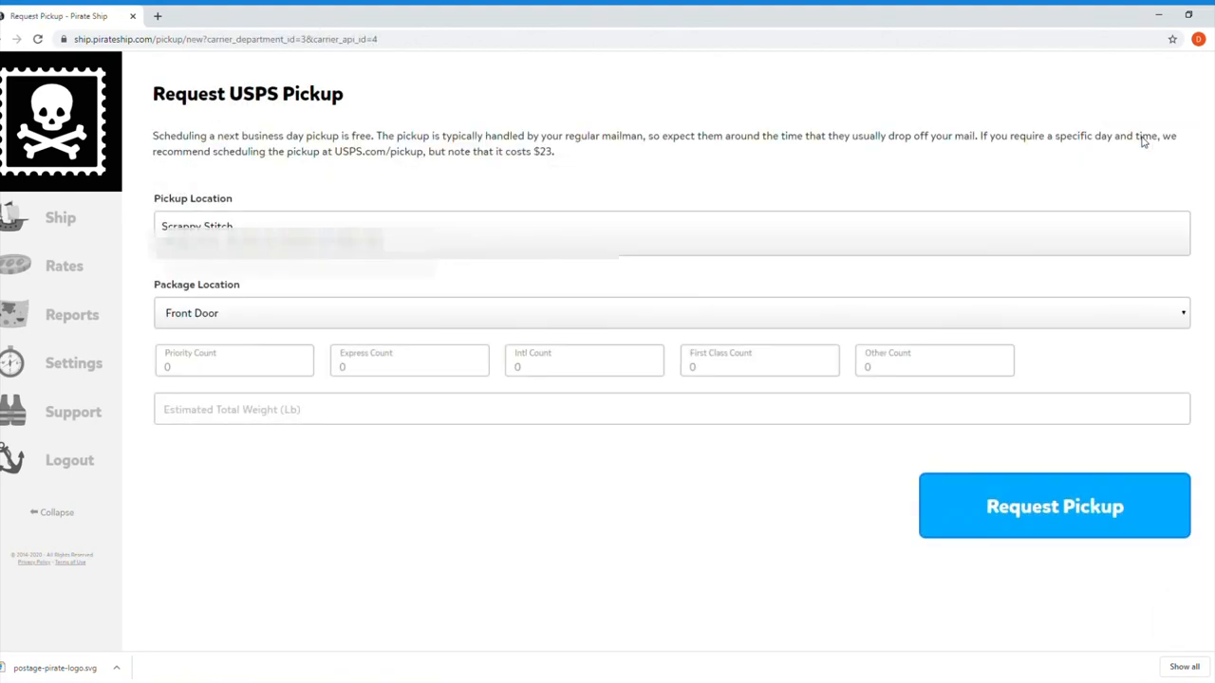
- Keep Front Door, enter 1 Priority package and an estimated total weight of .23 lb
click(665, 312)
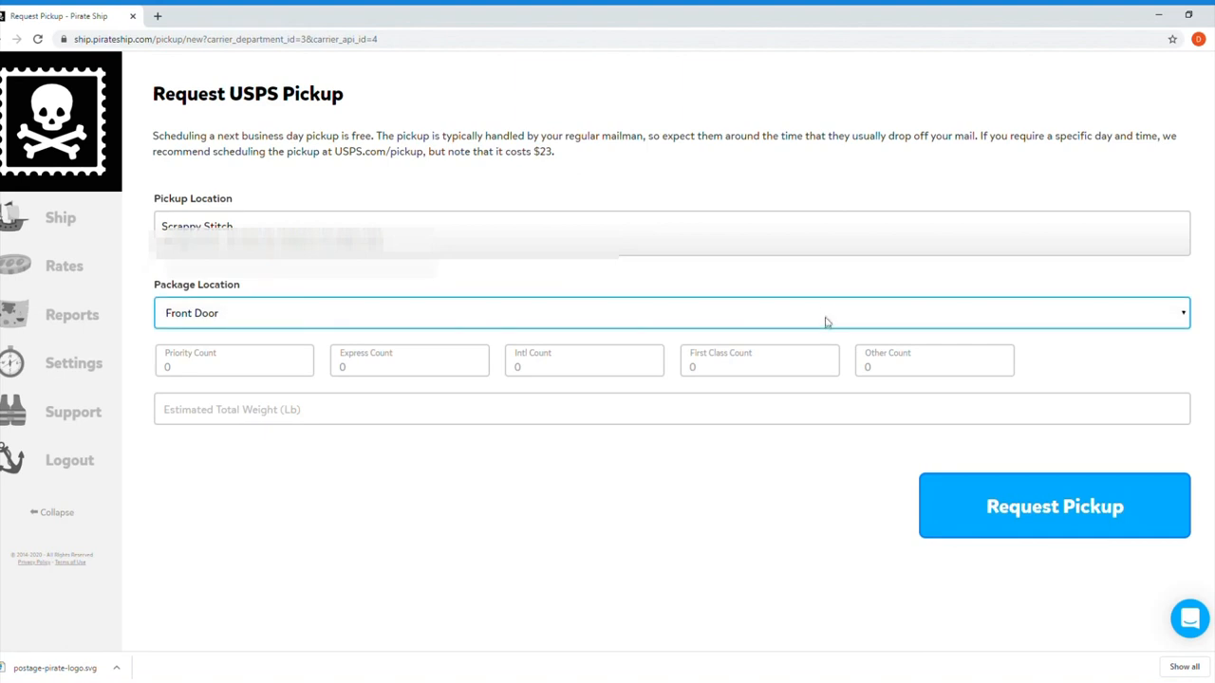
mouse_move(773, 353)
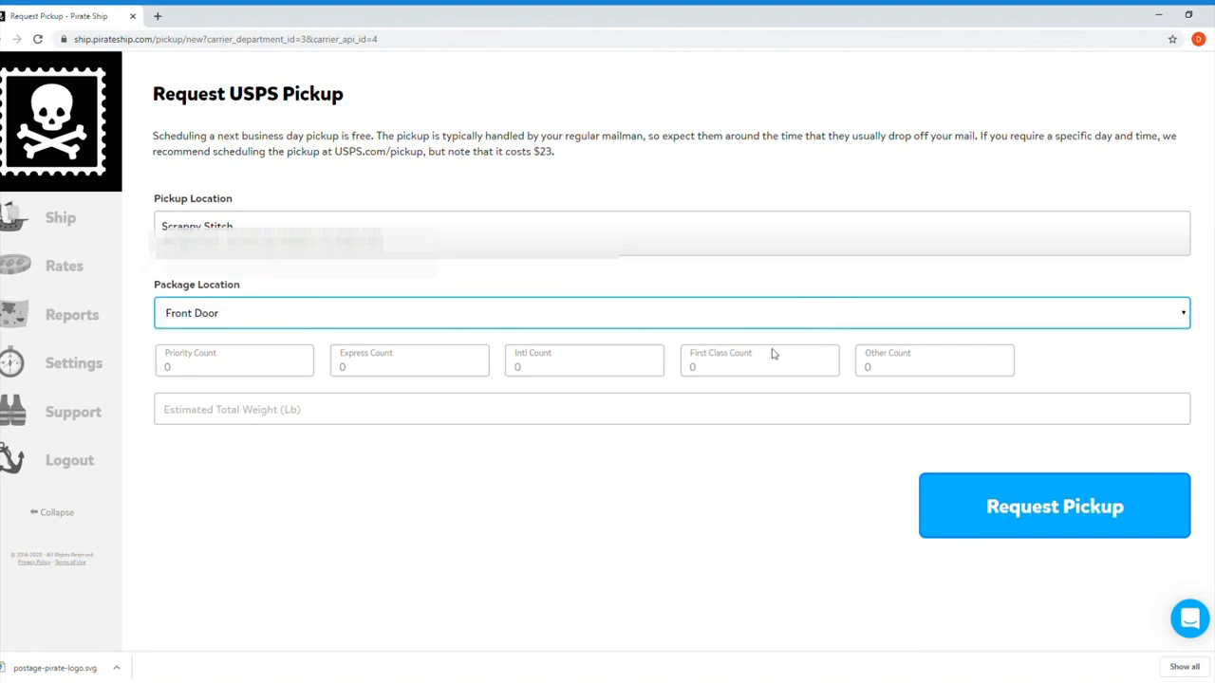
mouse_move(776, 349)
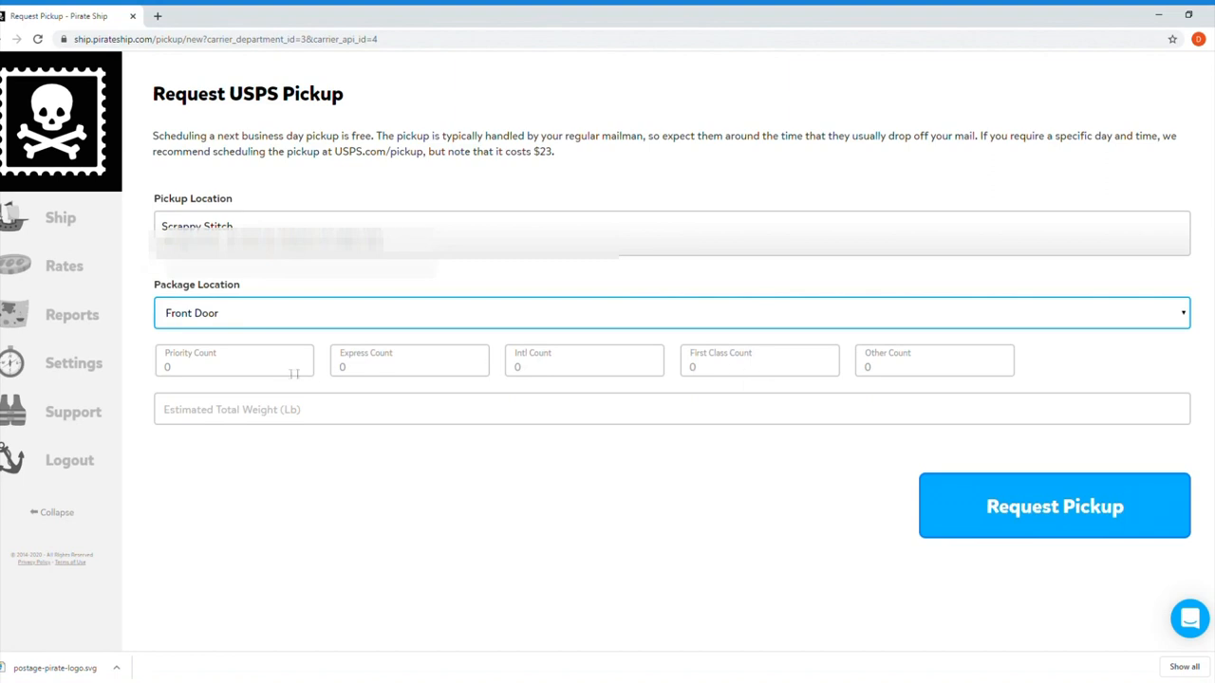
text(1)
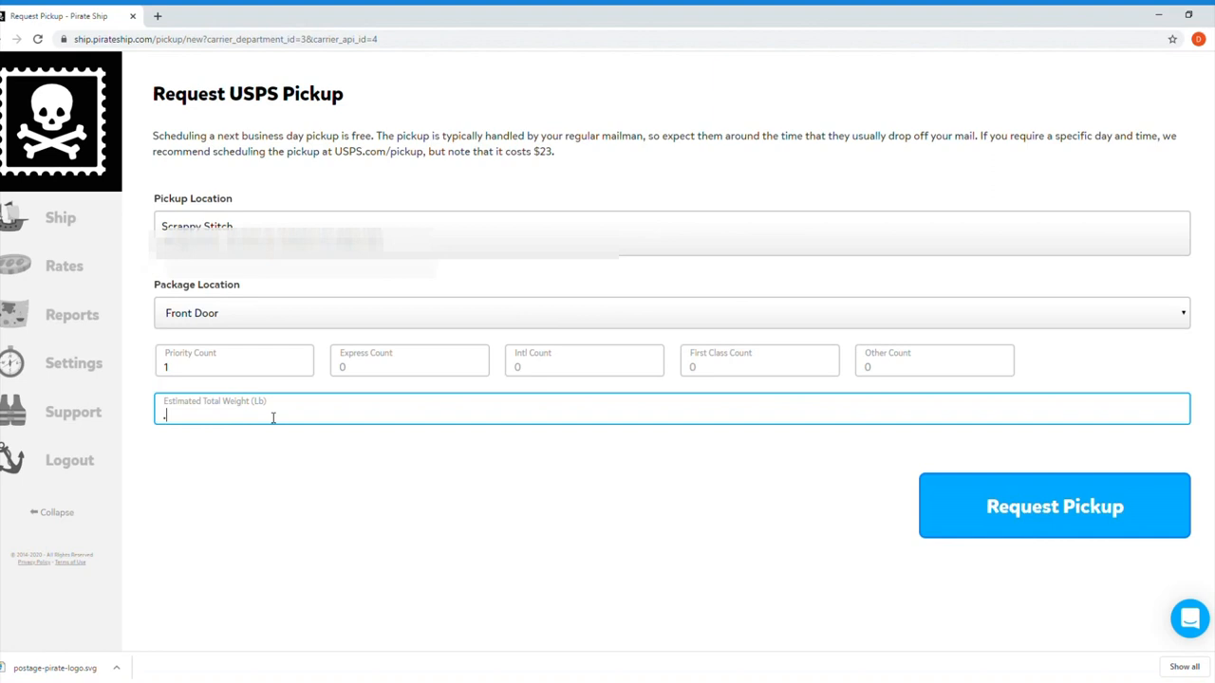
text(23)
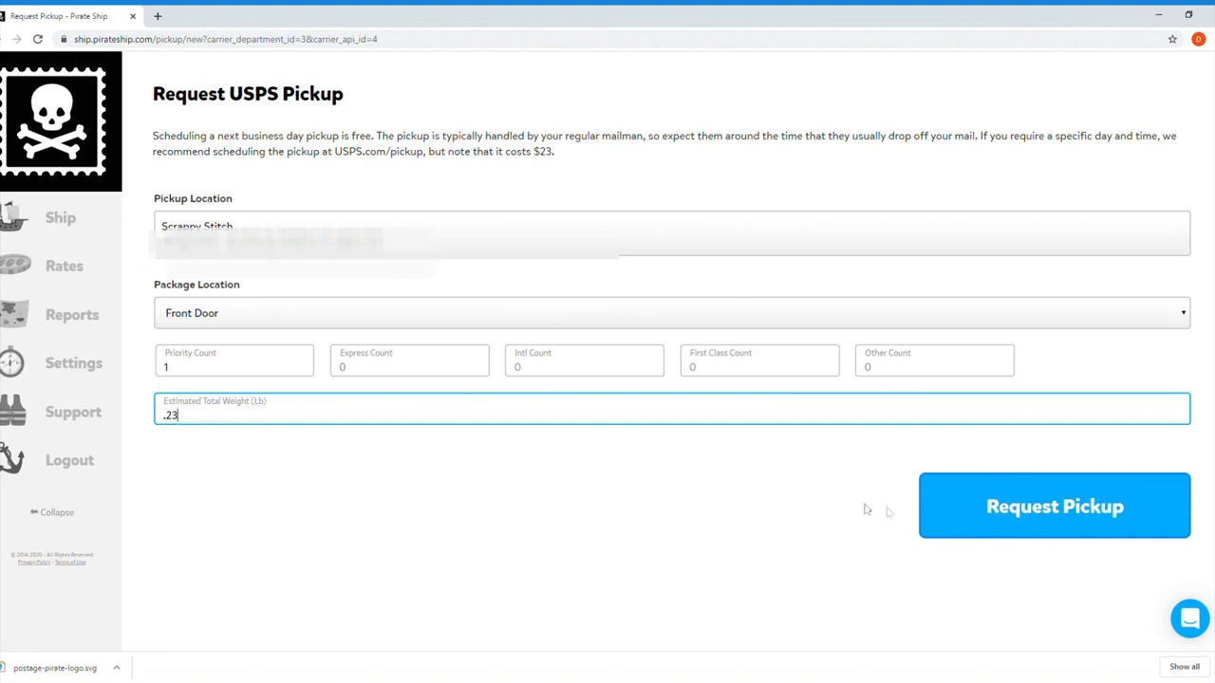
mouse_move(968, 520)
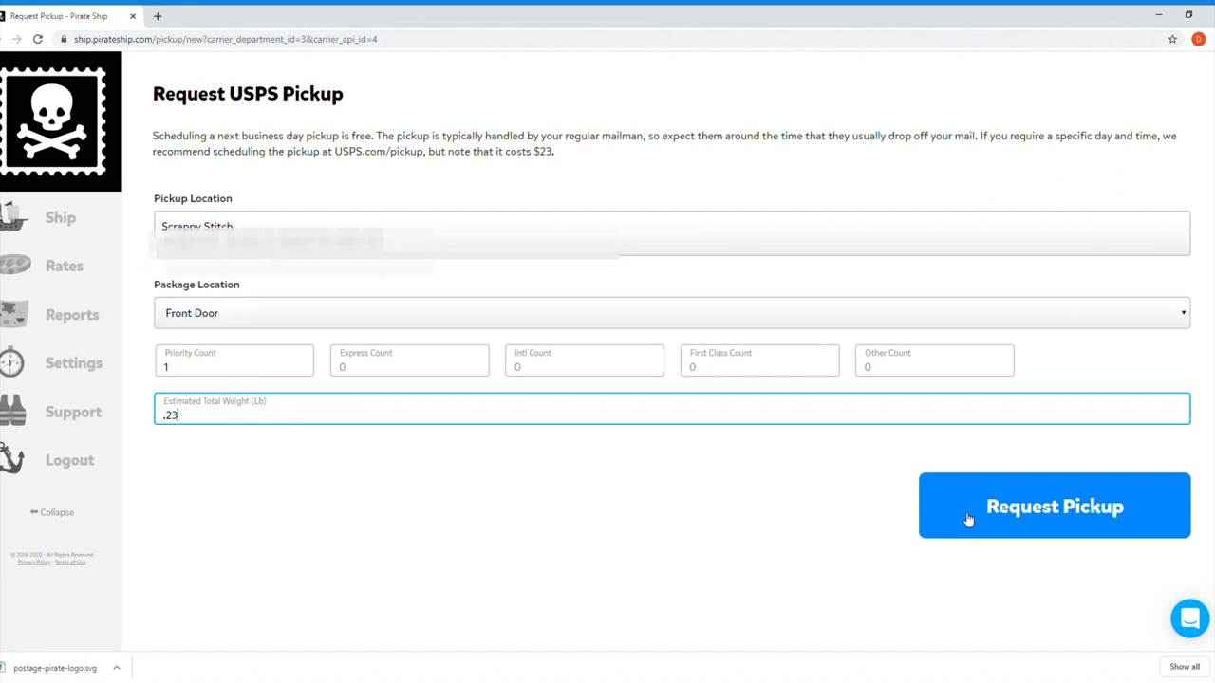
mouse_move(1173, 112)
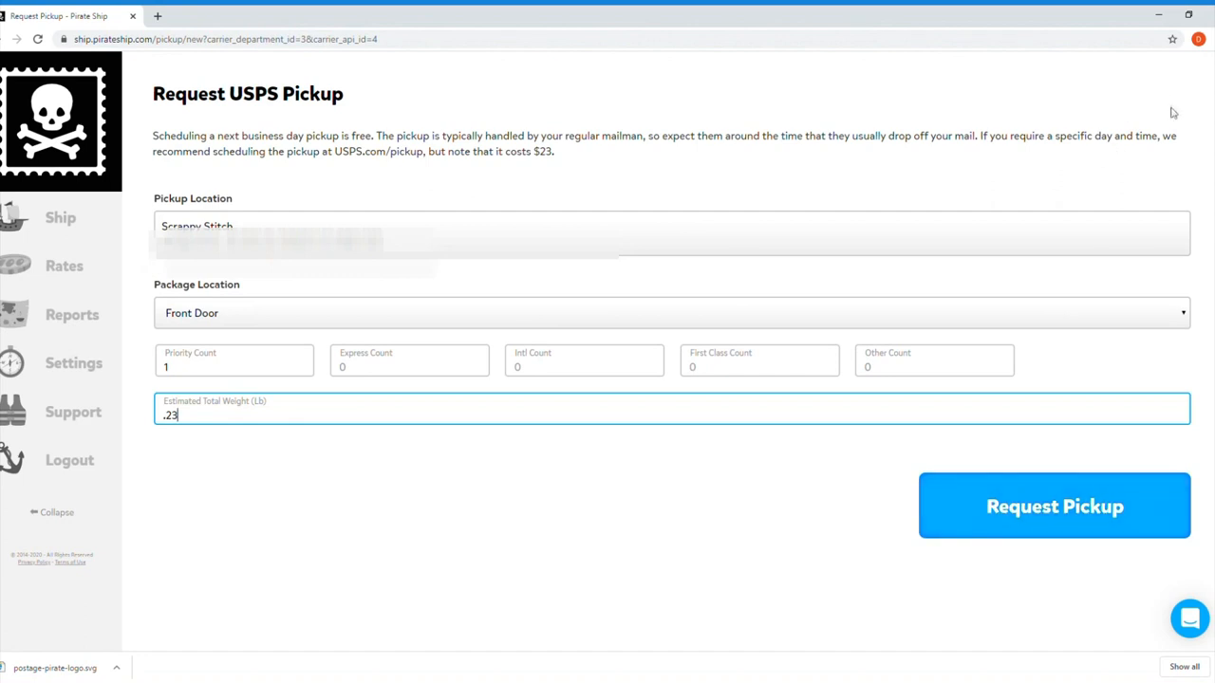